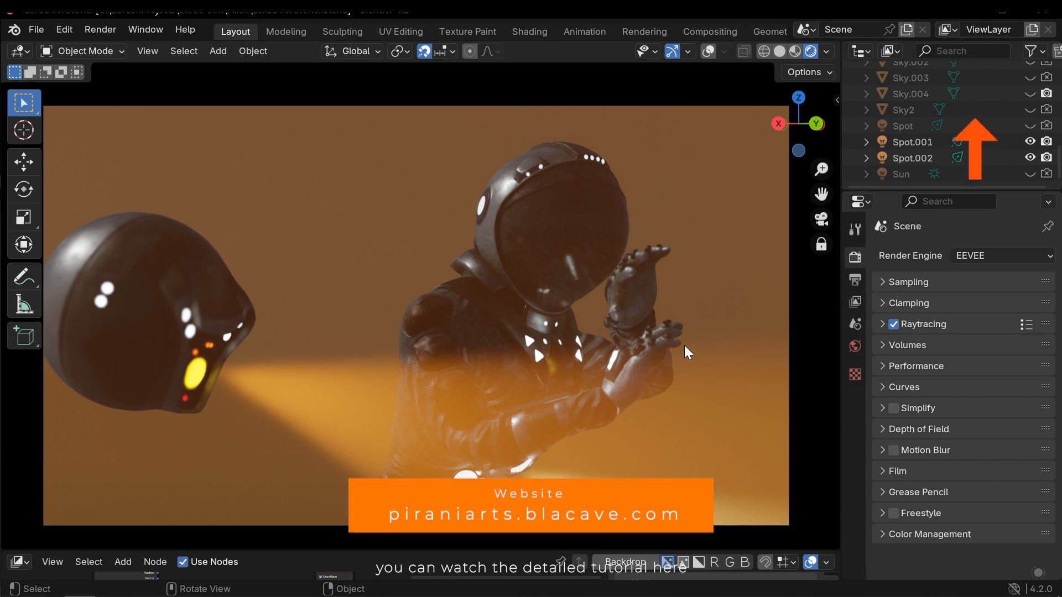
pyautogui.moveTo(256, 399)
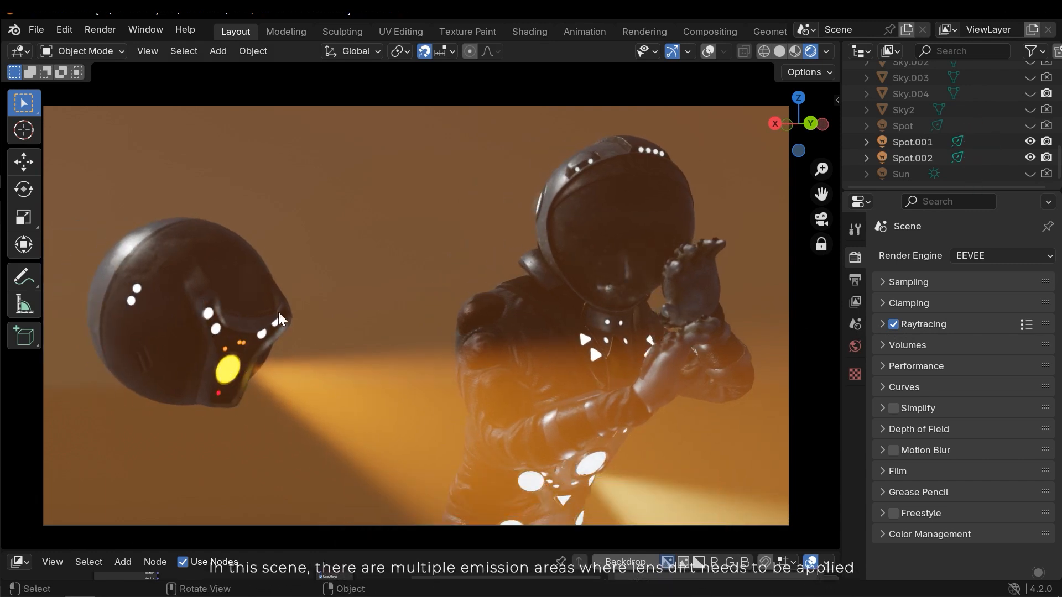
pyautogui.moveTo(603, 171)
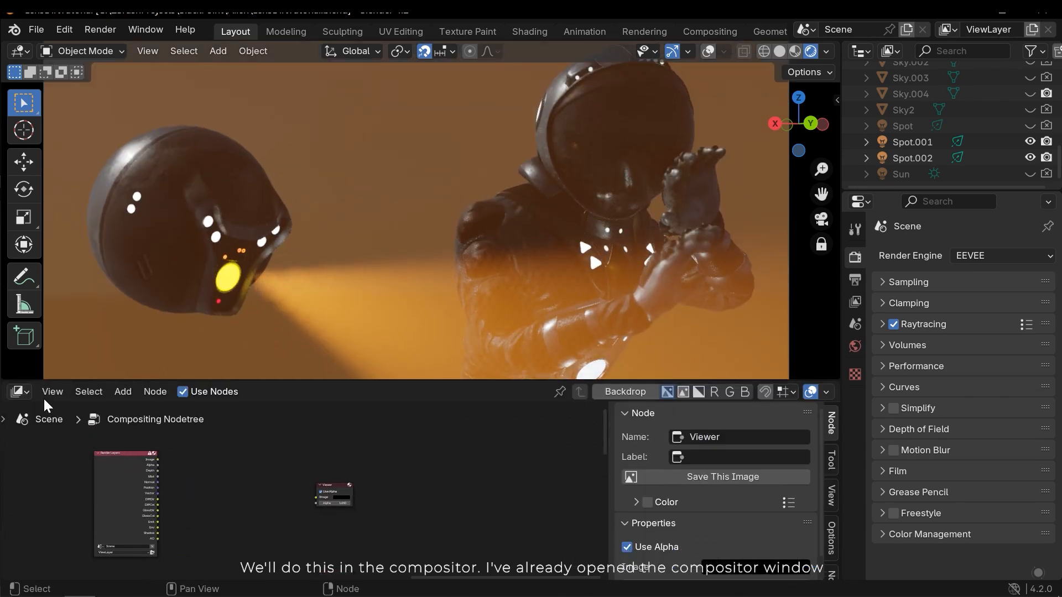
# Keep the lower area as the Compositor and link Render Layers Image to the Viewer
pyautogui.click(14, 392)
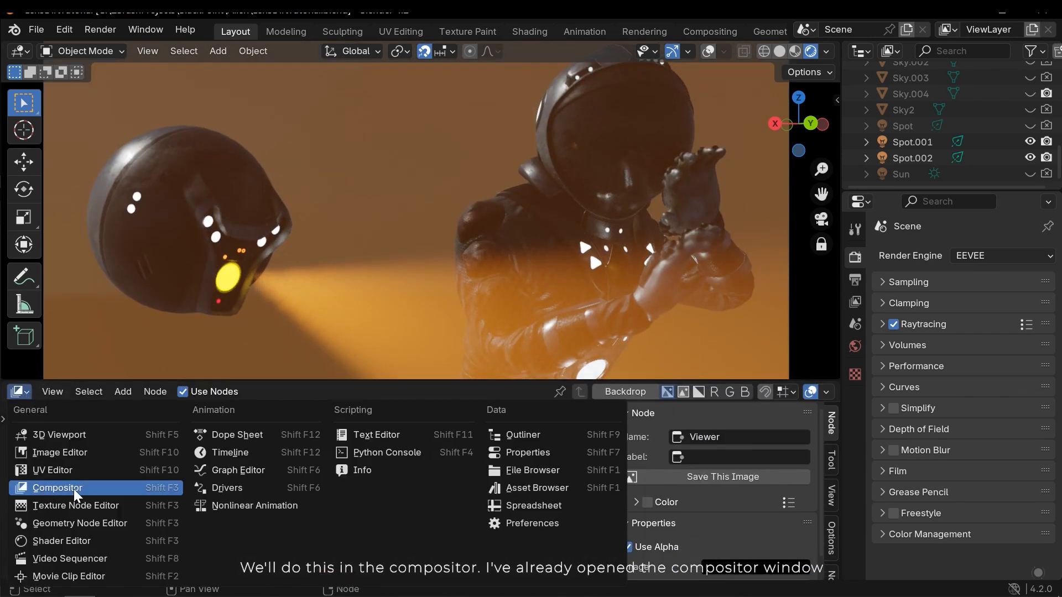
pyautogui.click(56, 488)
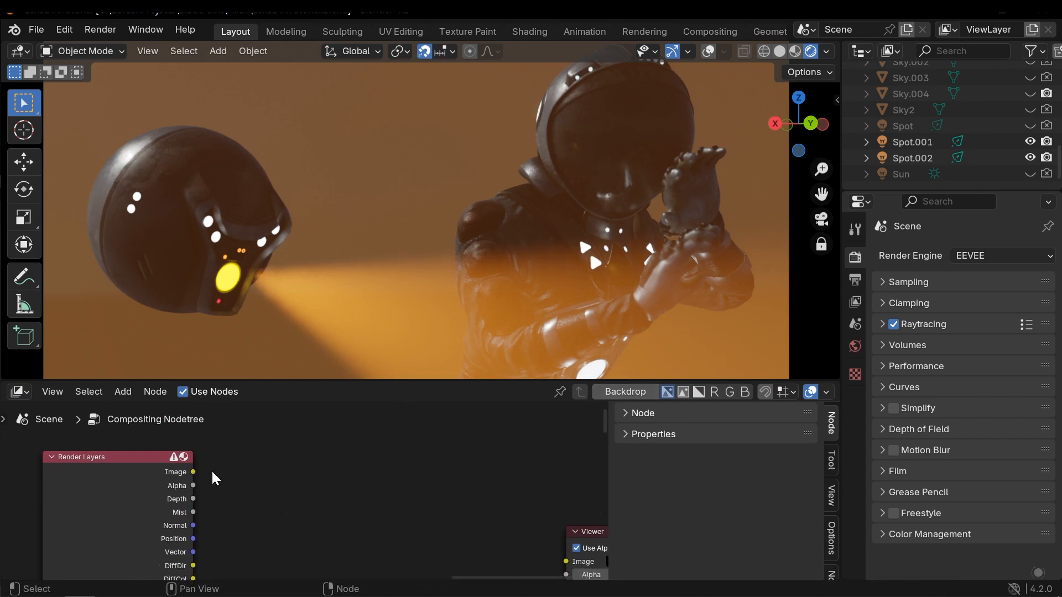
pyautogui.moveTo(193, 471); pyautogui.dragTo(494, 574)
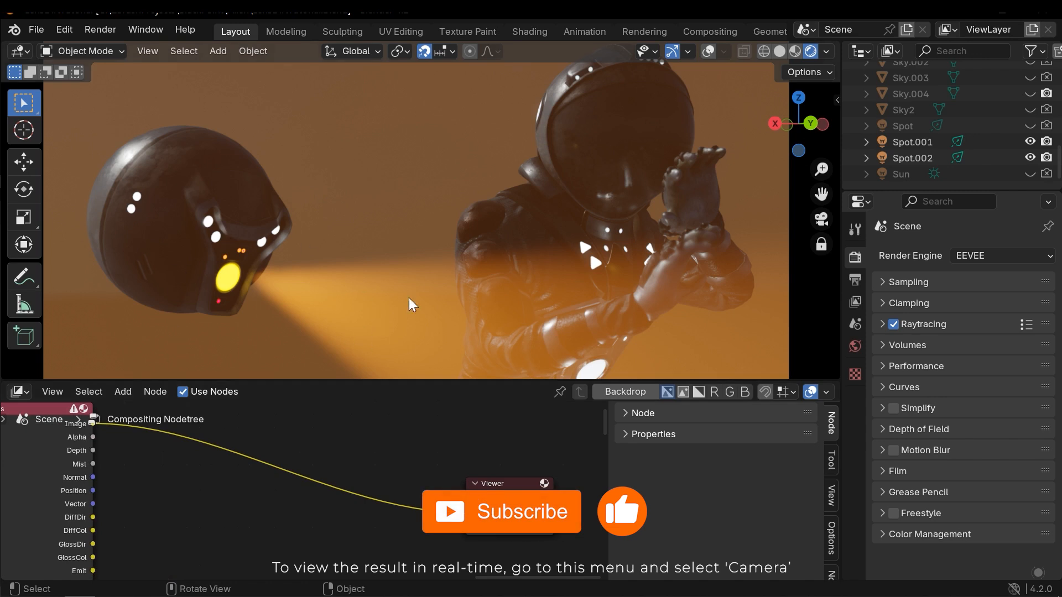
# Set the viewport shading Compositor option to Camera for a live preview
pyautogui.click(828, 52)
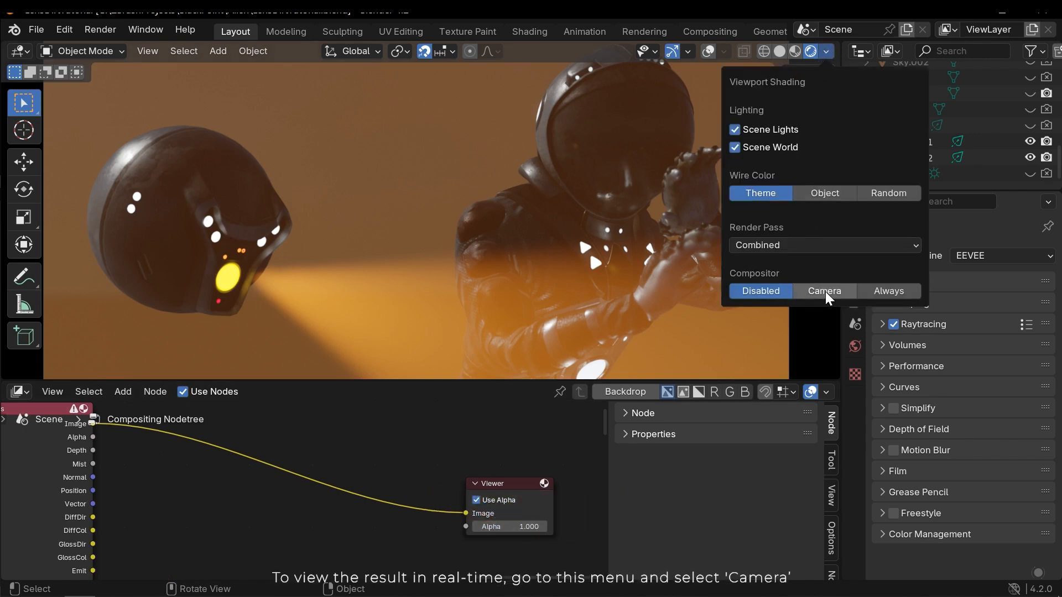
pyautogui.click(823, 291)
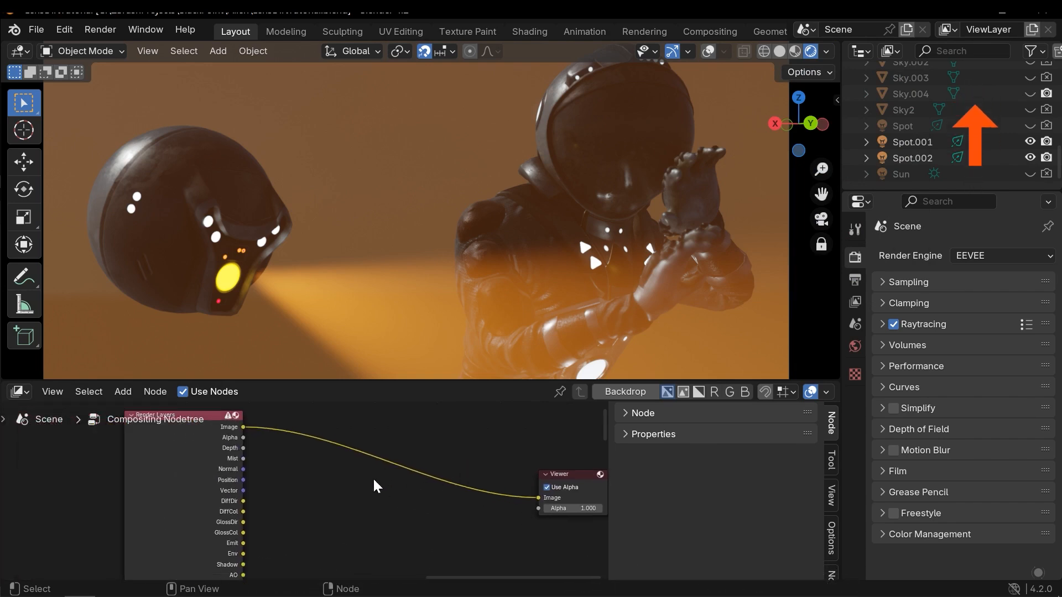
# Insert a Glare node after Render Layers and set the compositor device to GPU
pyautogui.write('gl')
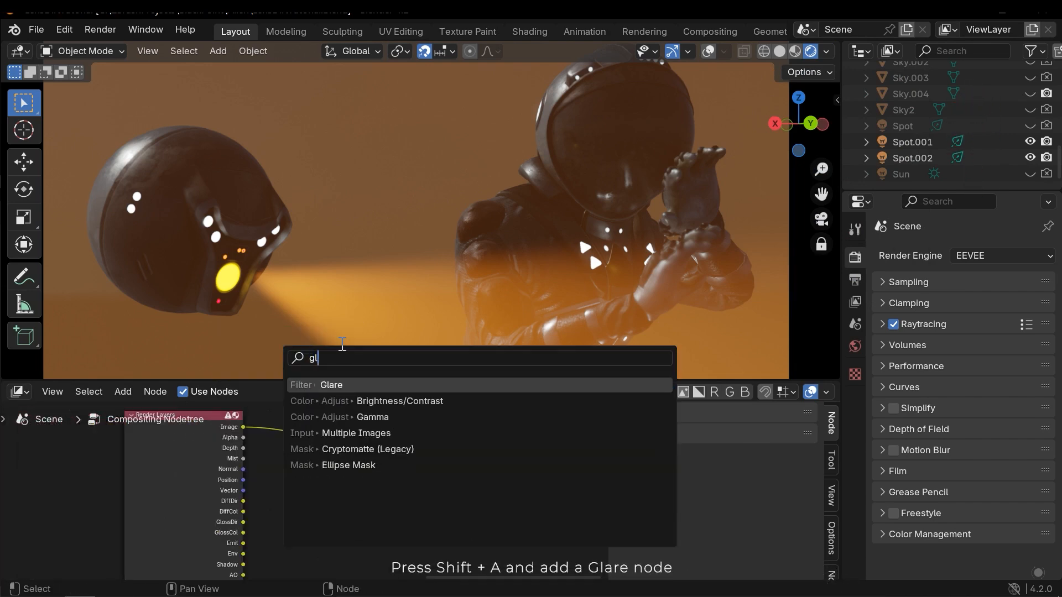
pyautogui.click(331, 385)
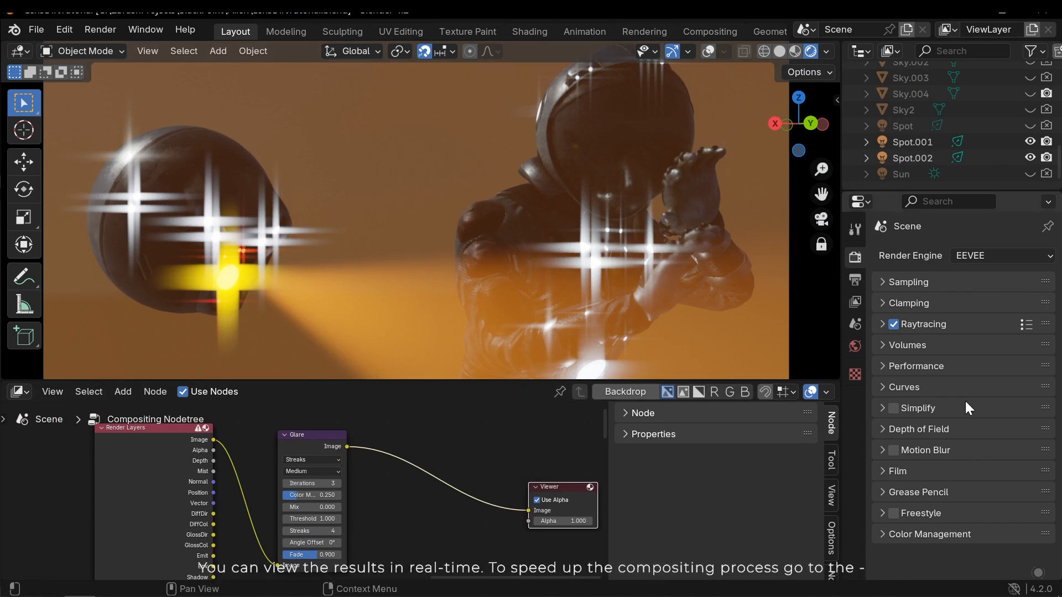
pyautogui.click(916, 366)
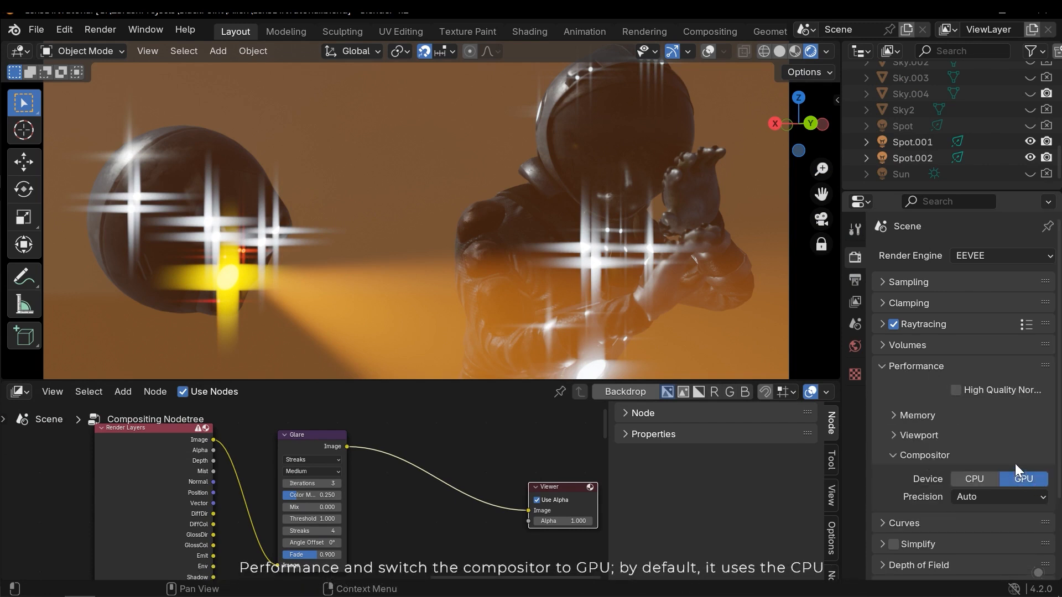
pyautogui.click(915, 366)
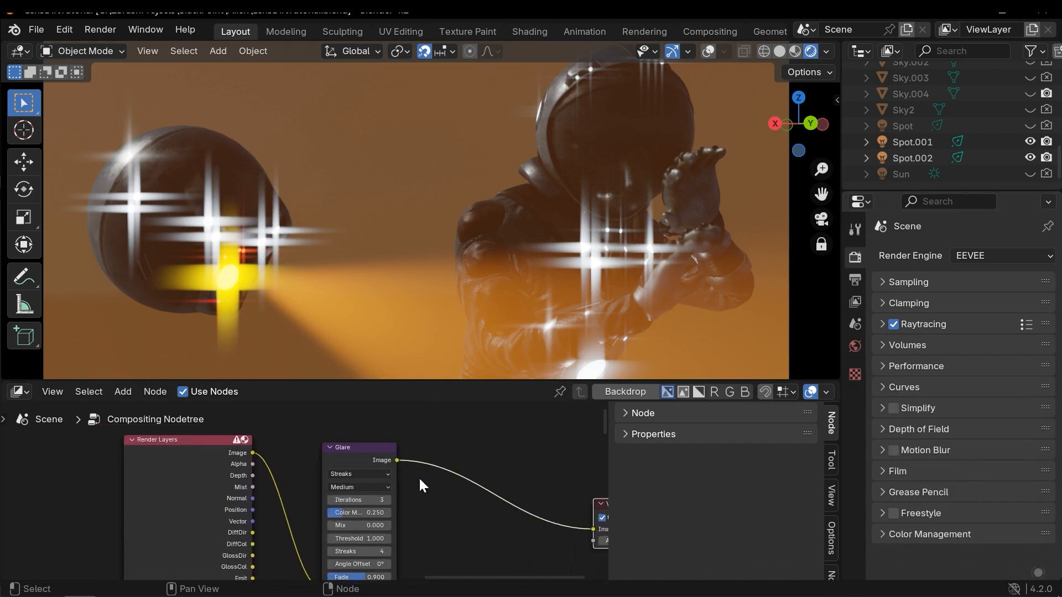
# Switch the Glare node's type to Bloom for a soft glow on the emission spots
pyautogui.click(359, 474)
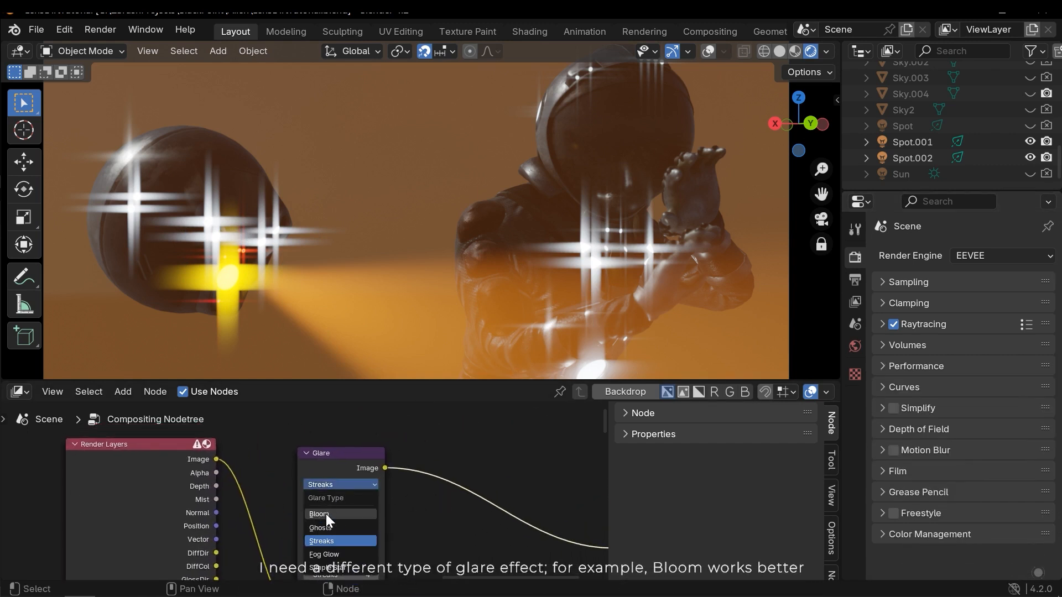
pyautogui.click(319, 514)
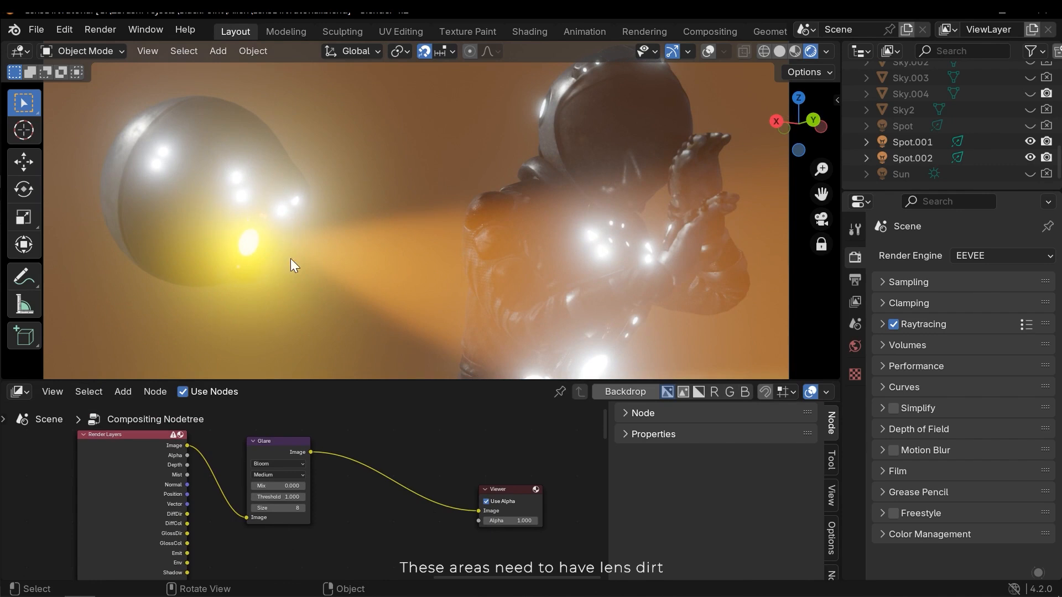
pyautogui.moveTo(384, 199)
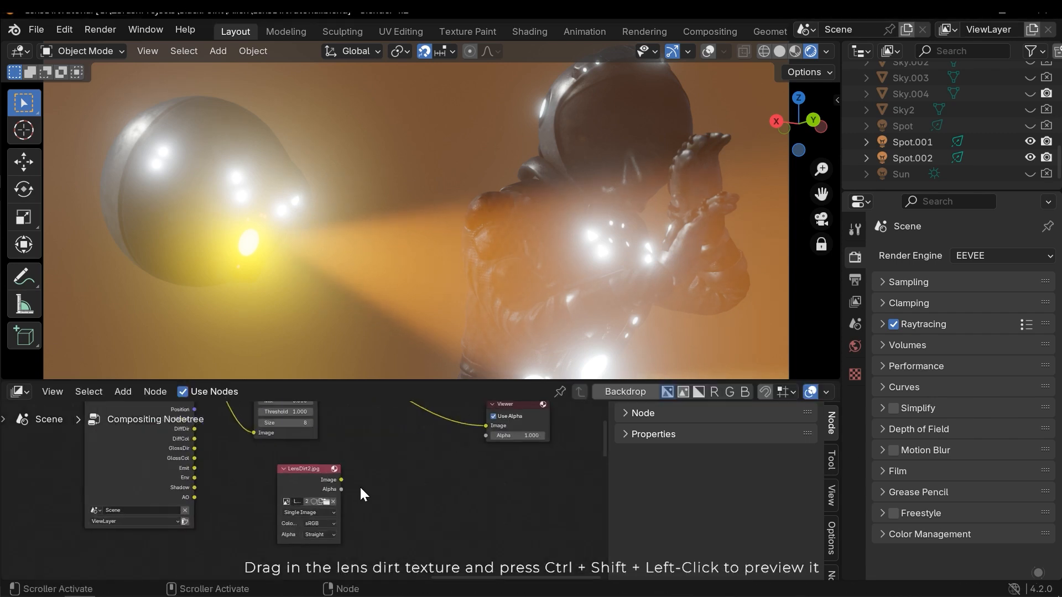
# Drop LensDirt2.jpg into the node editor as an Image node
pyautogui.click(298, 469)
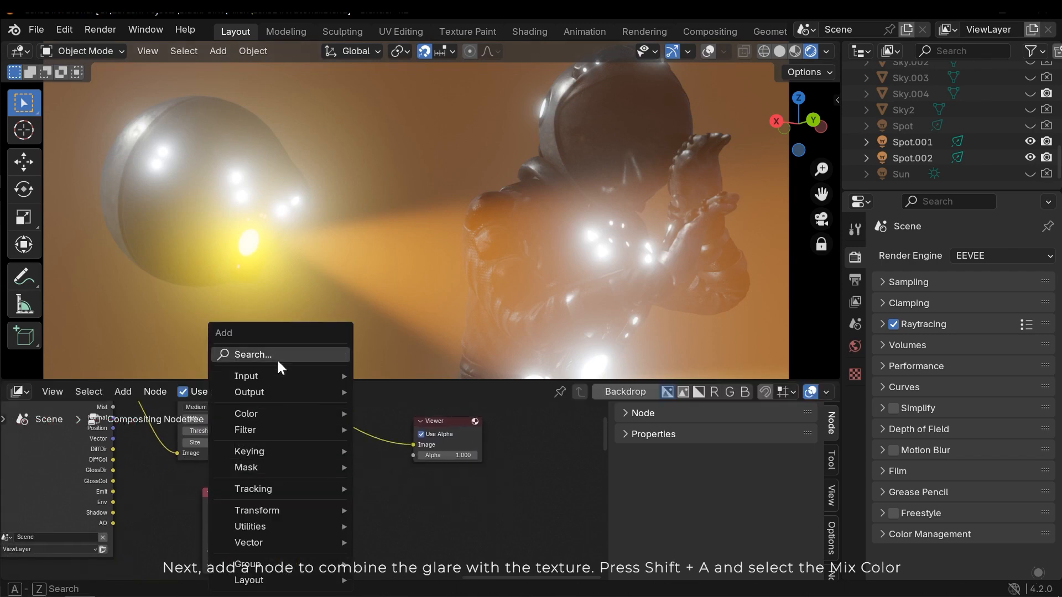
# Add a Mix Color node in Multiply mode combining the Glare output with LensDirt2.jpg
pyautogui.click(245, 412)
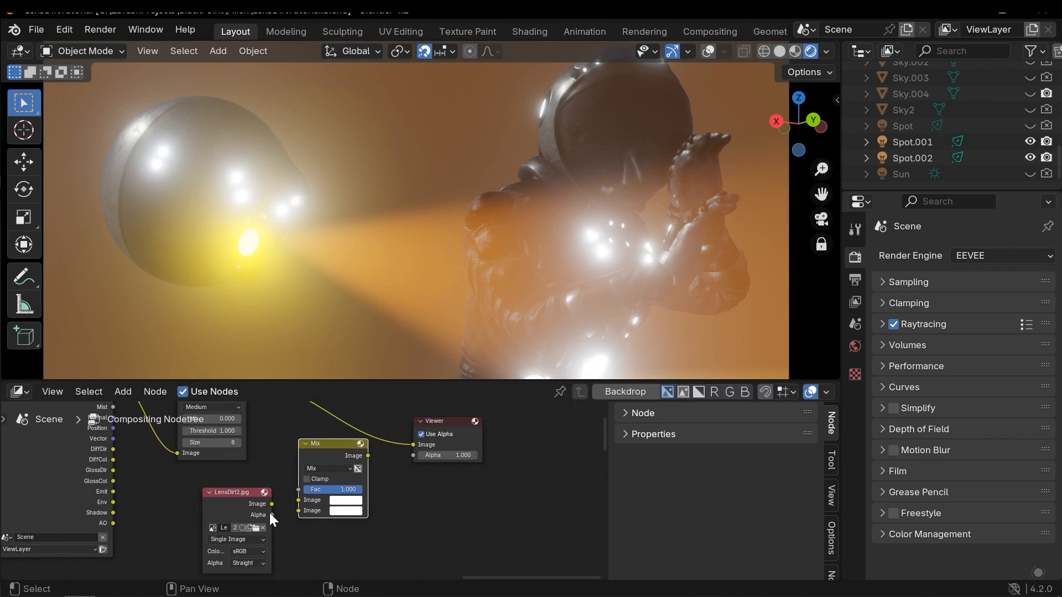
pyautogui.moveTo(230, 492); pyautogui.dragTo(207, 517)
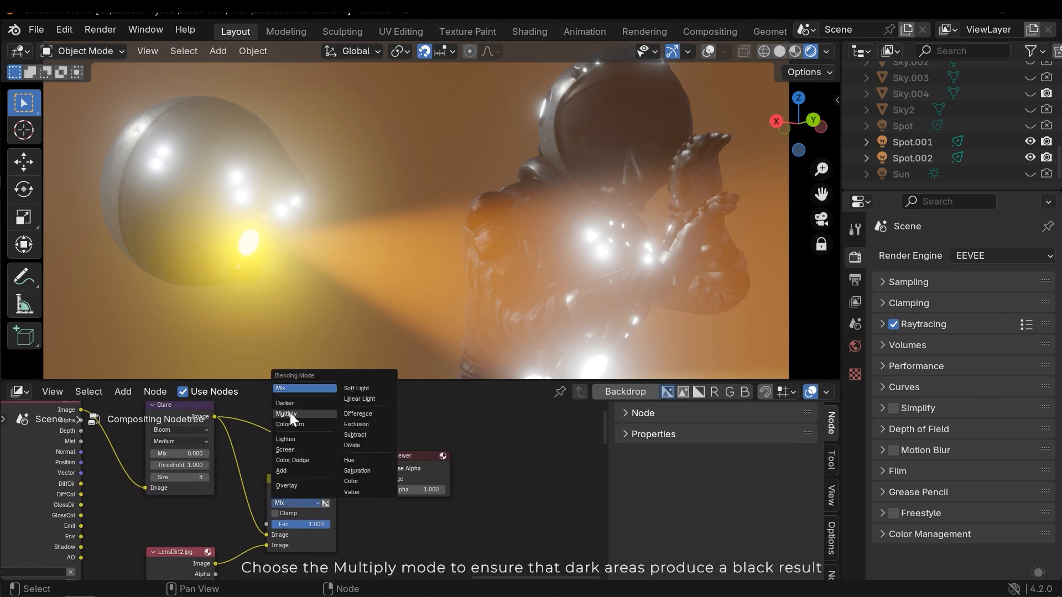
pyautogui.click(287, 414)
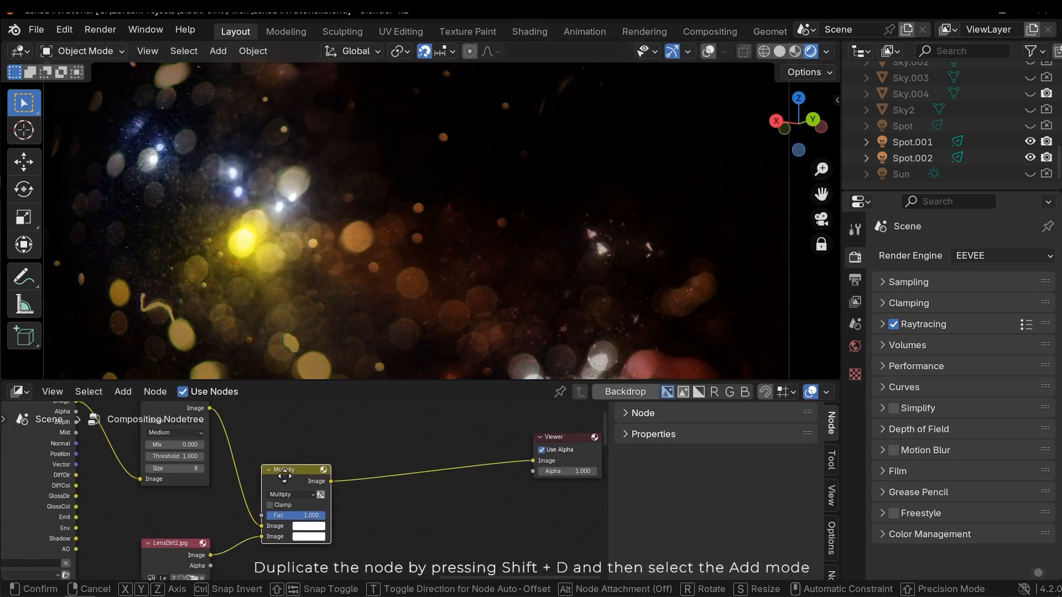
# Set the duplicated mix to Add and lower the Multiply node's Fac to about 0.49
pyautogui.click(291, 494)
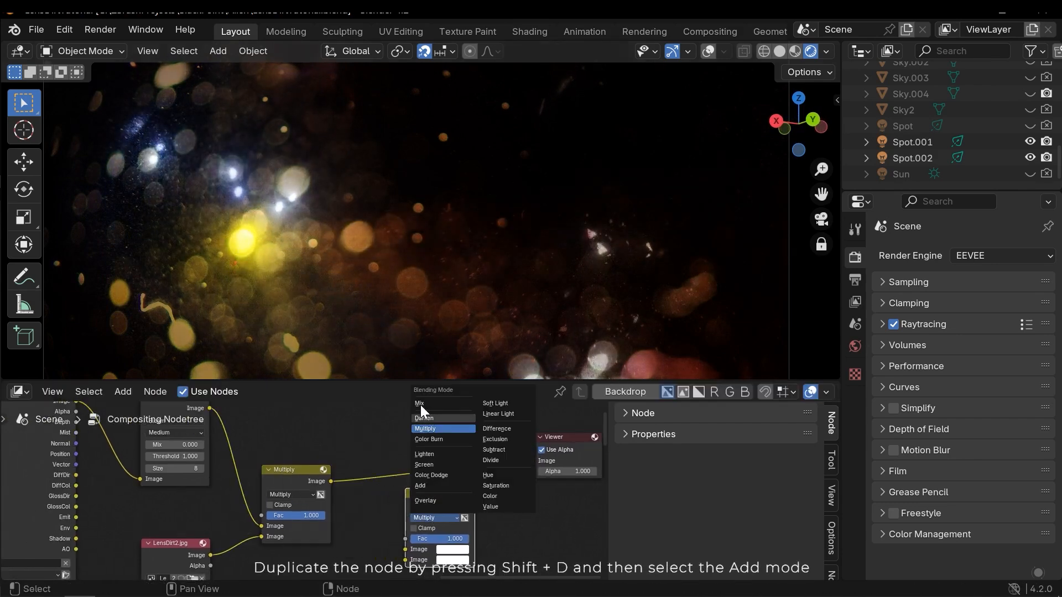
pyautogui.click(420, 485)
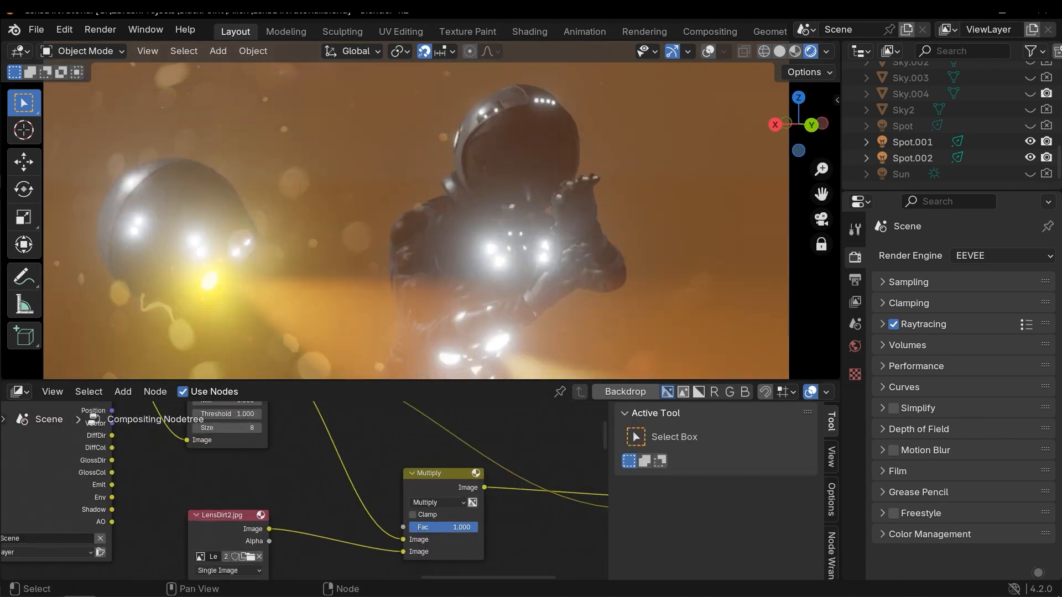
pyautogui.moveTo(460, 526); pyautogui.dragTo(444, 526)
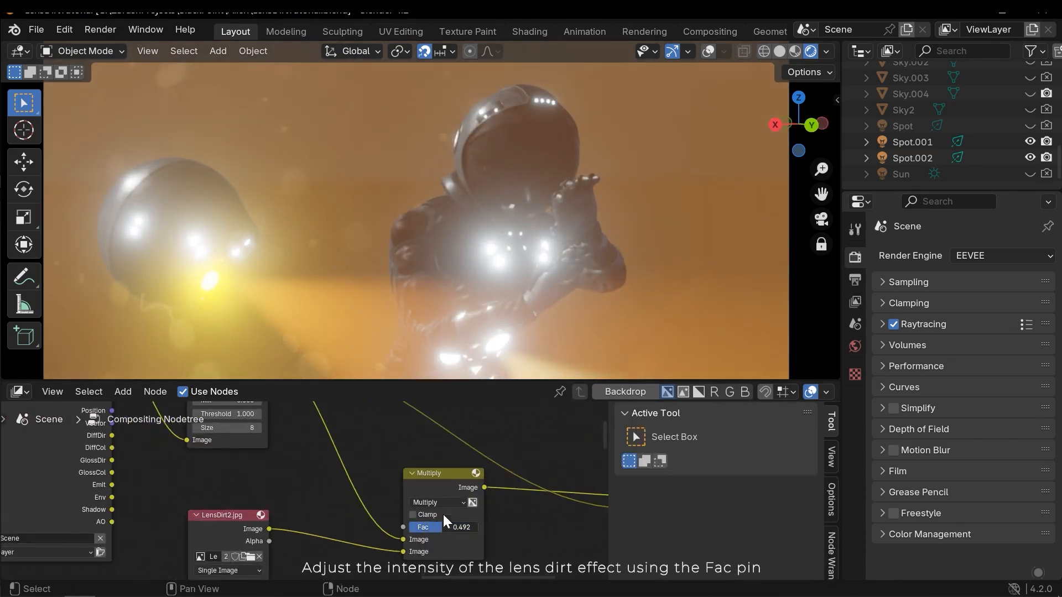
pyautogui.moveTo(441, 526); pyautogui.dragTo(451, 527)
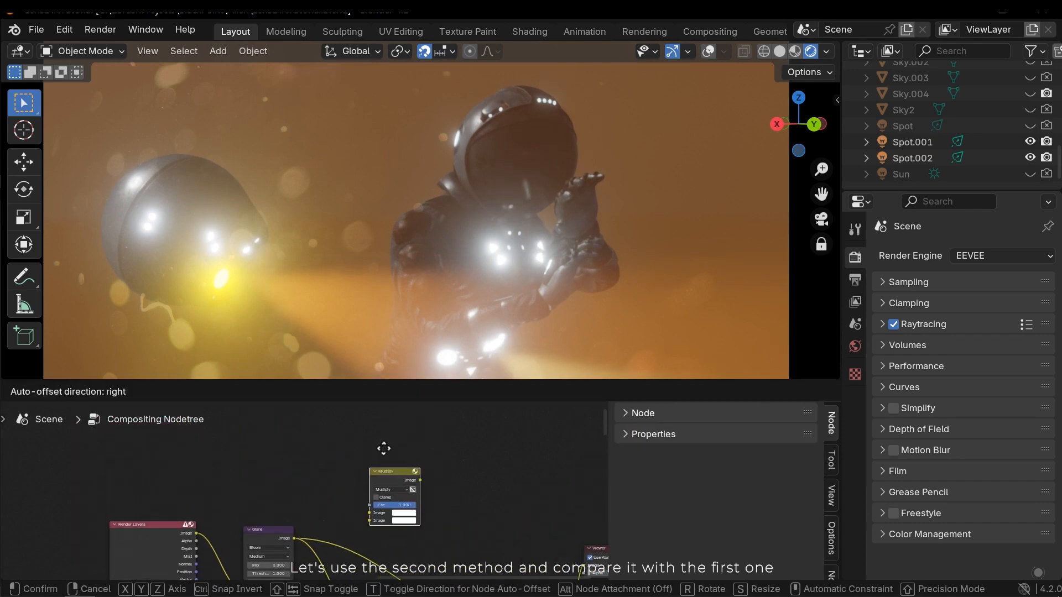
# Bring up the blending mode list on the newly duplicated Multiply mix node
pyautogui.click(366, 453)
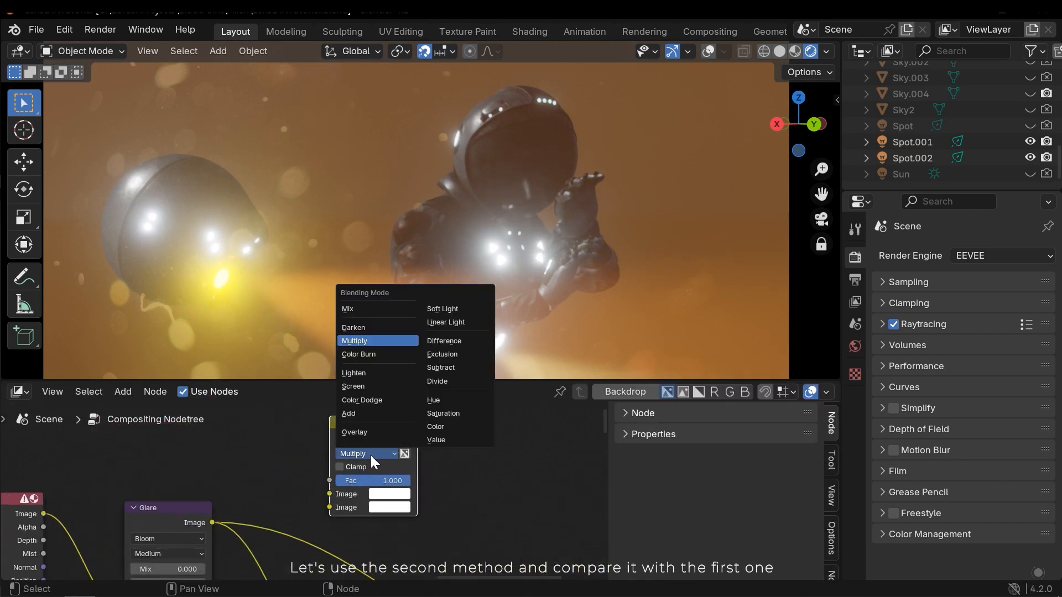